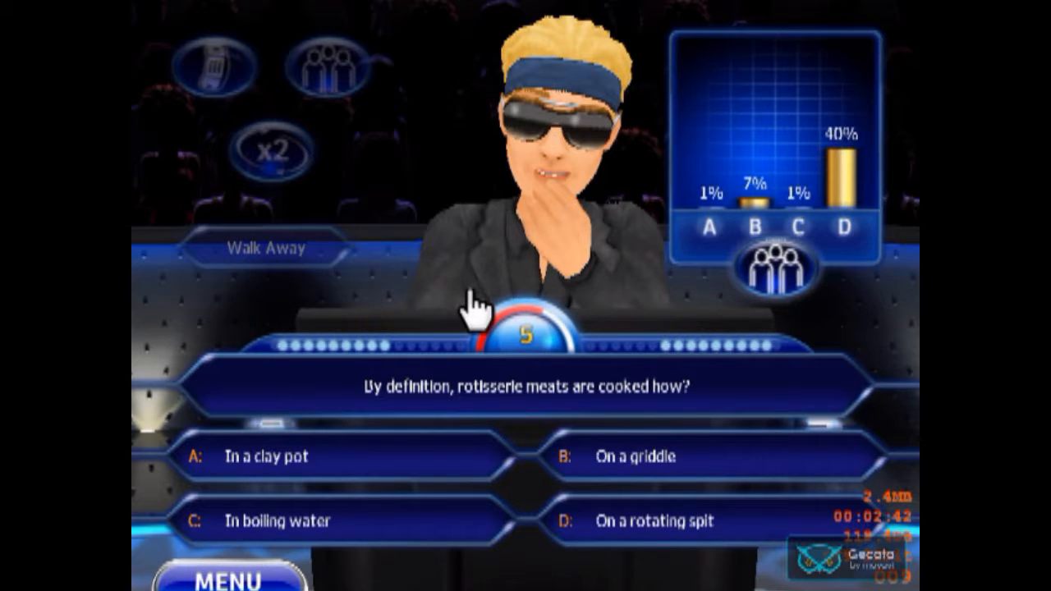
Confirm 'On a rotating spit', the audience poll's favourite, as the final answer
{"action": "left_click", "coordinate": [699, 520]}
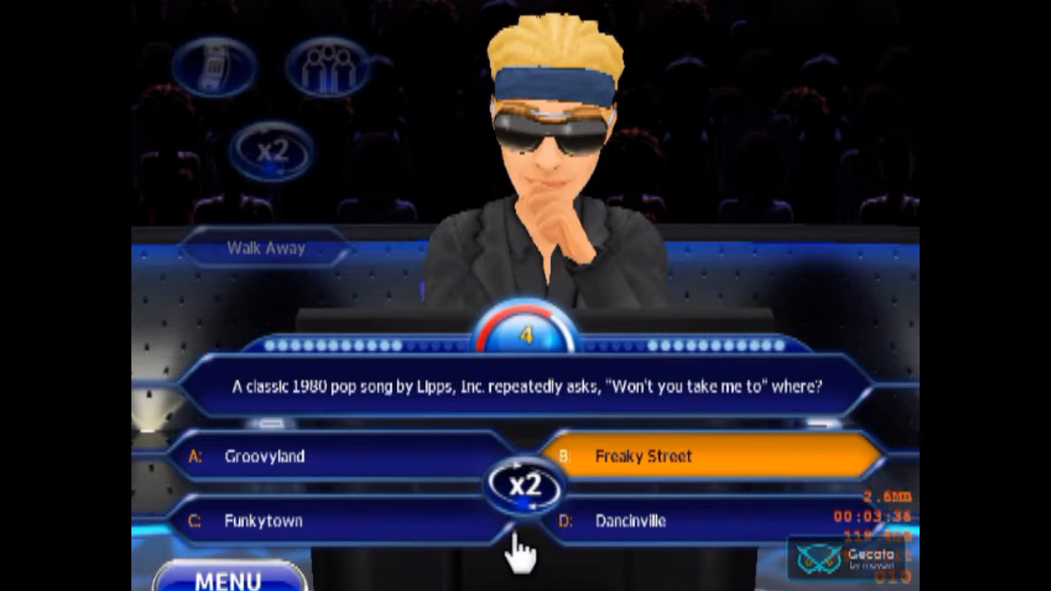
Commit 'Freaky Street' as the first double-dip guess on the Lipps, Inc. question
{"action": "left_click", "coordinate": [263, 520]}
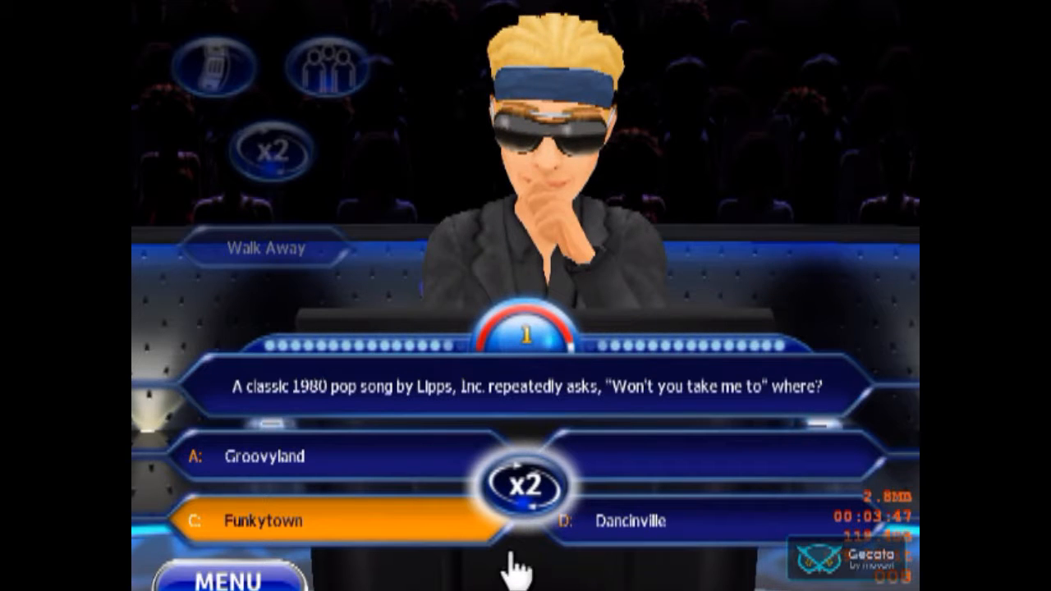
Commit 'Funkytown' as the second guess, then phone friend David on the William Wallace question
{"action": "left_click", "coordinate": [264, 521]}
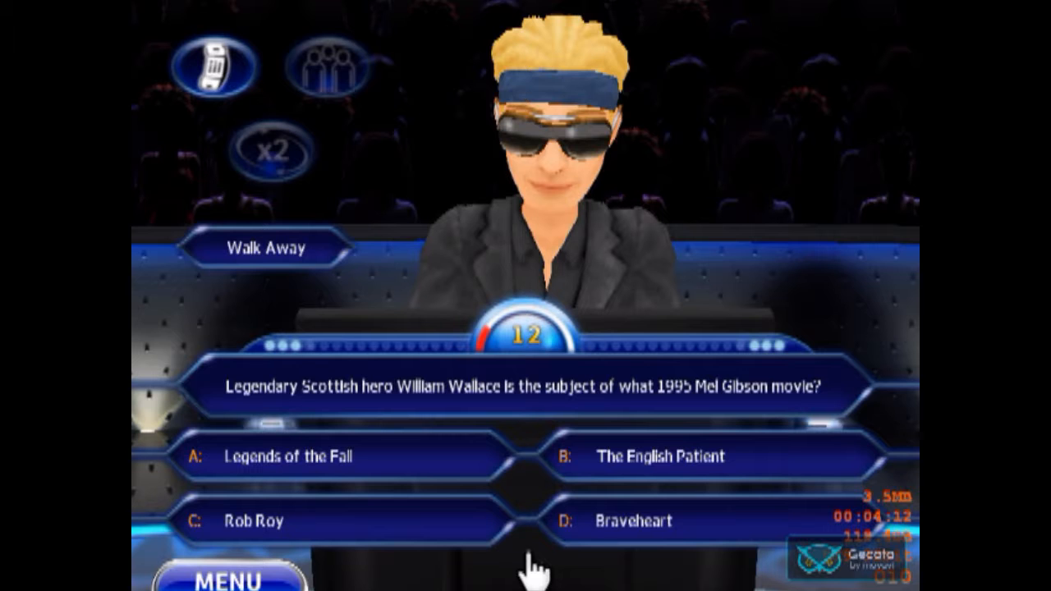
{"action": "left_click", "coordinate": [212, 68]}
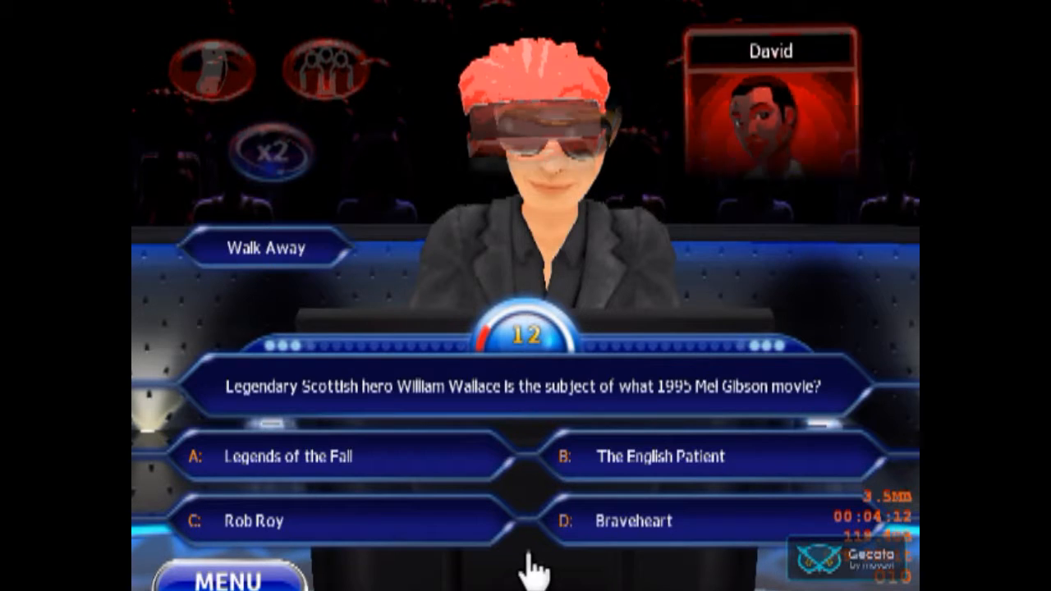